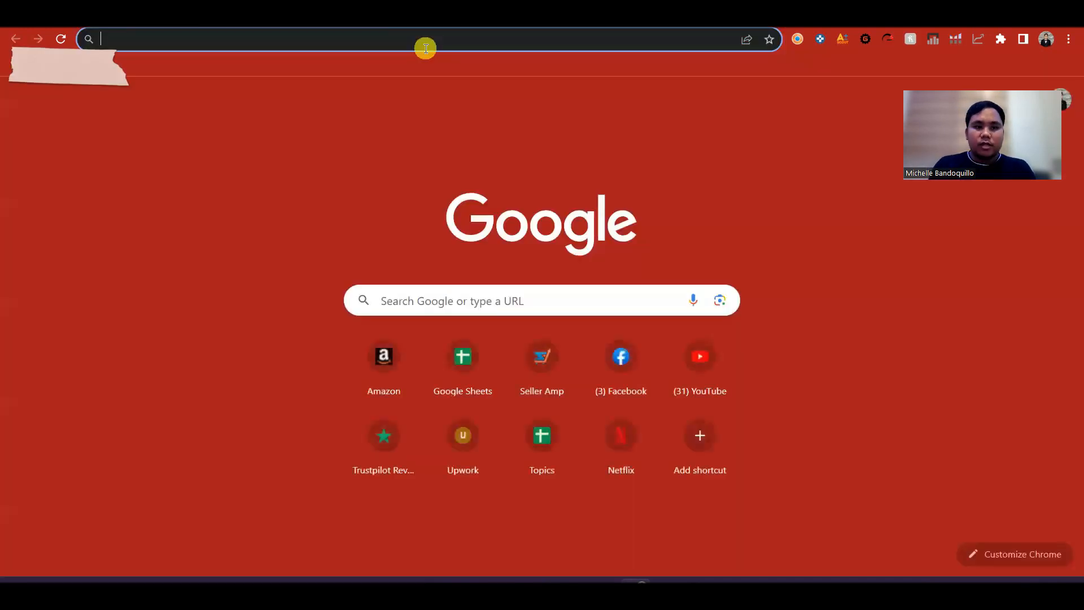
Search Google for 'download revseller chrome extension' and open the RevSeller Chrome Web Store listing.
{"action": "type", "text": "download revseller chrome extension"}
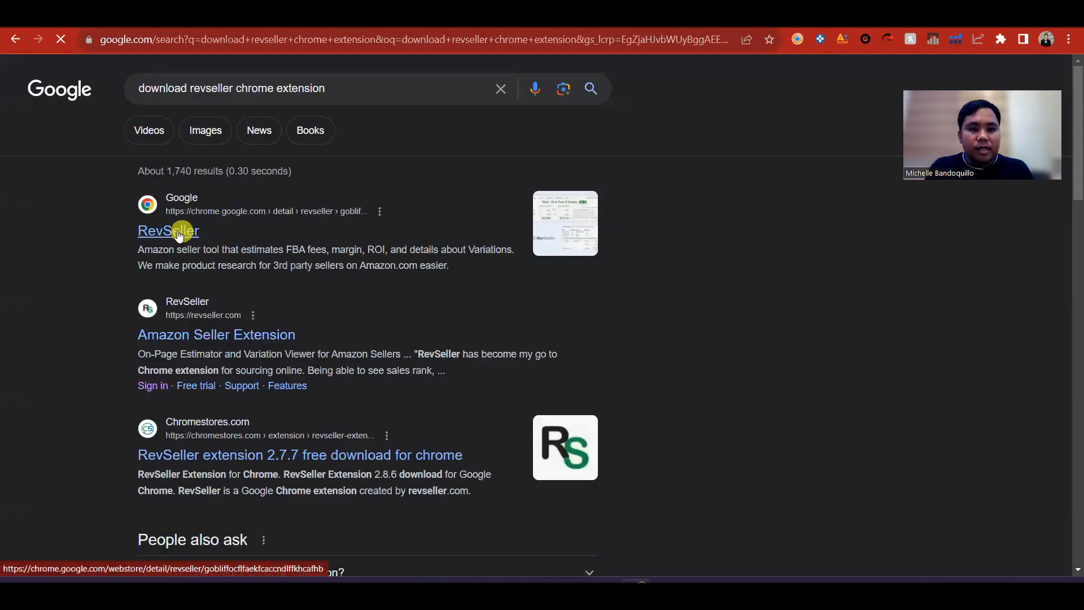
{"action": "left_click", "coordinate": [167, 230]}
{"action": "type", "text": "re"}
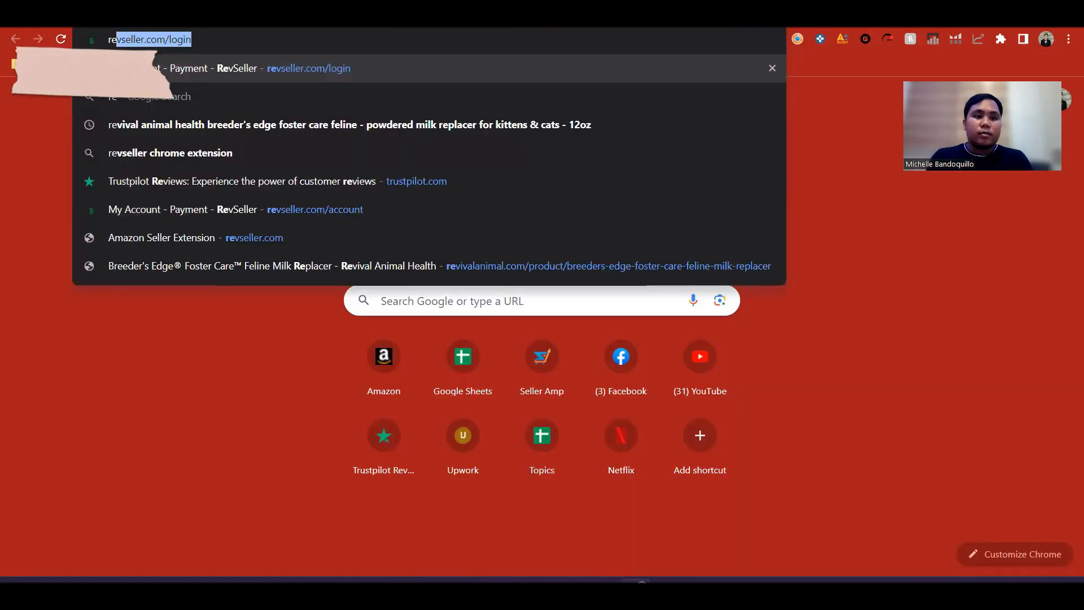
Sign in at revseller.com/login with the autofilled email and password, keeping Keep Me Logged In checked.
{"action": "key", "text": "Enter"}
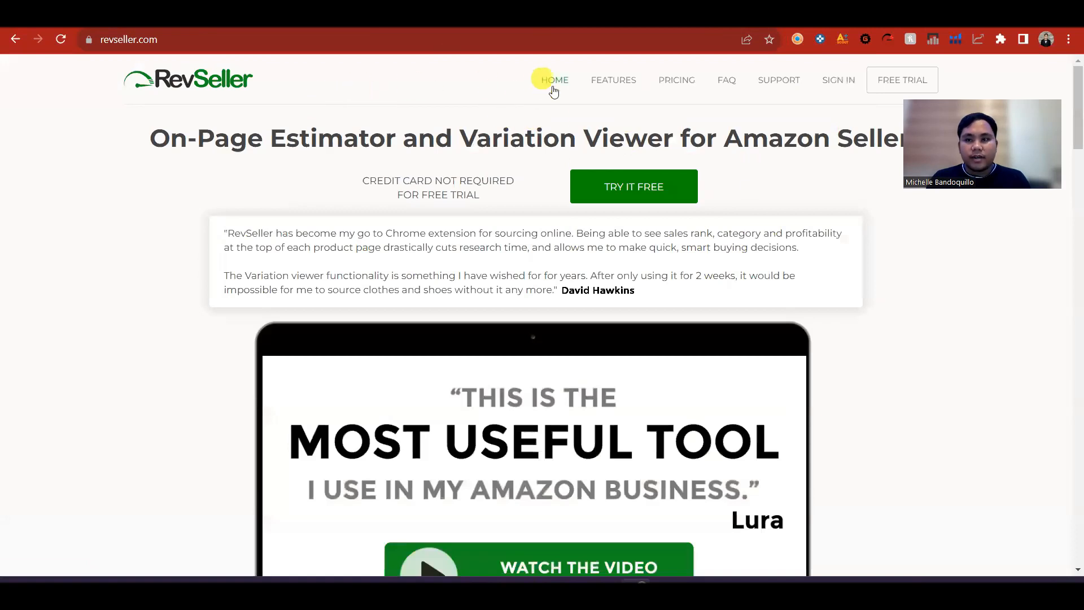
{"action": "left_click", "coordinate": [837, 79]}
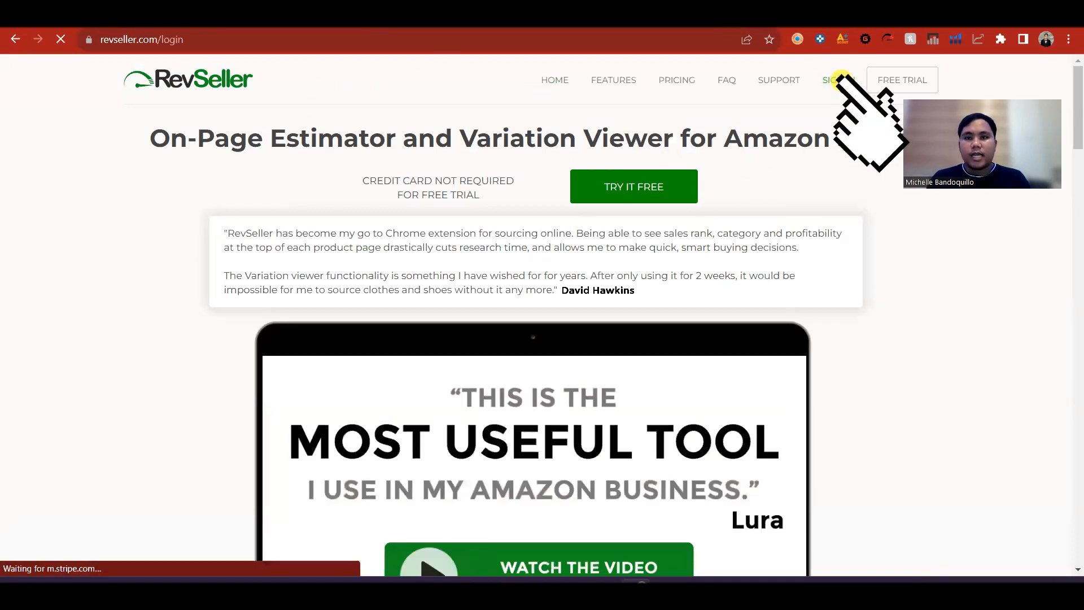
{"action": "left_click", "coordinate": [839, 79]}
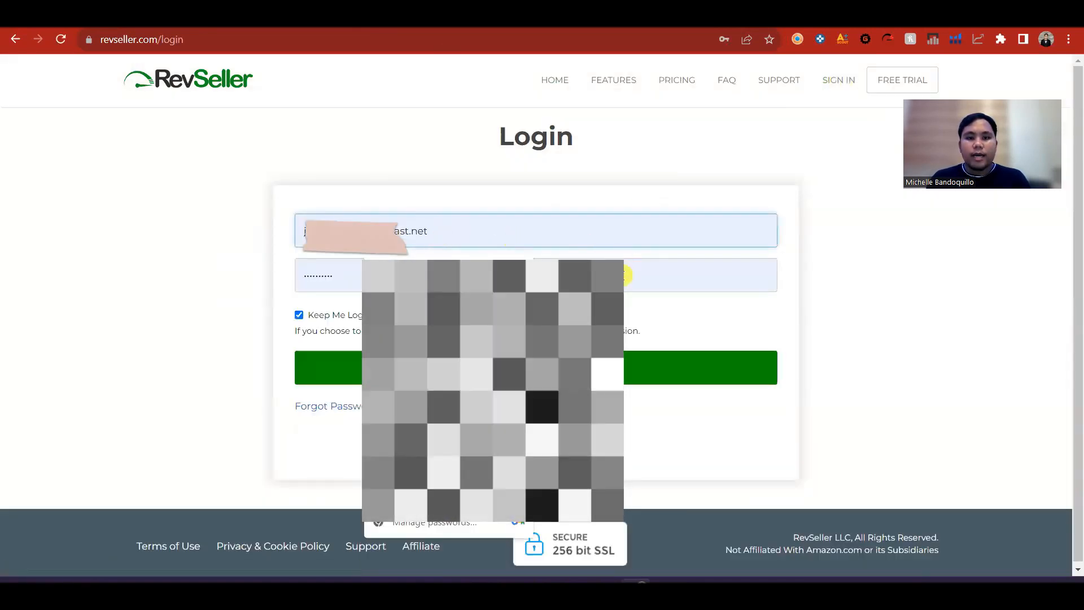
{"action": "left_click", "coordinate": [535, 367]}
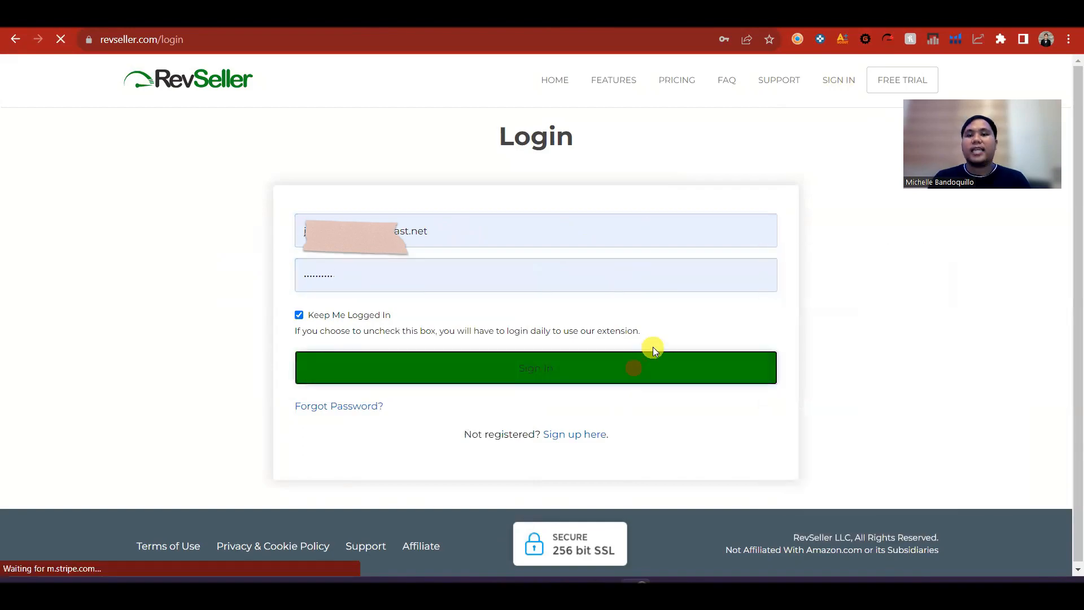
{"action": "left_click", "coordinate": [535, 366]}
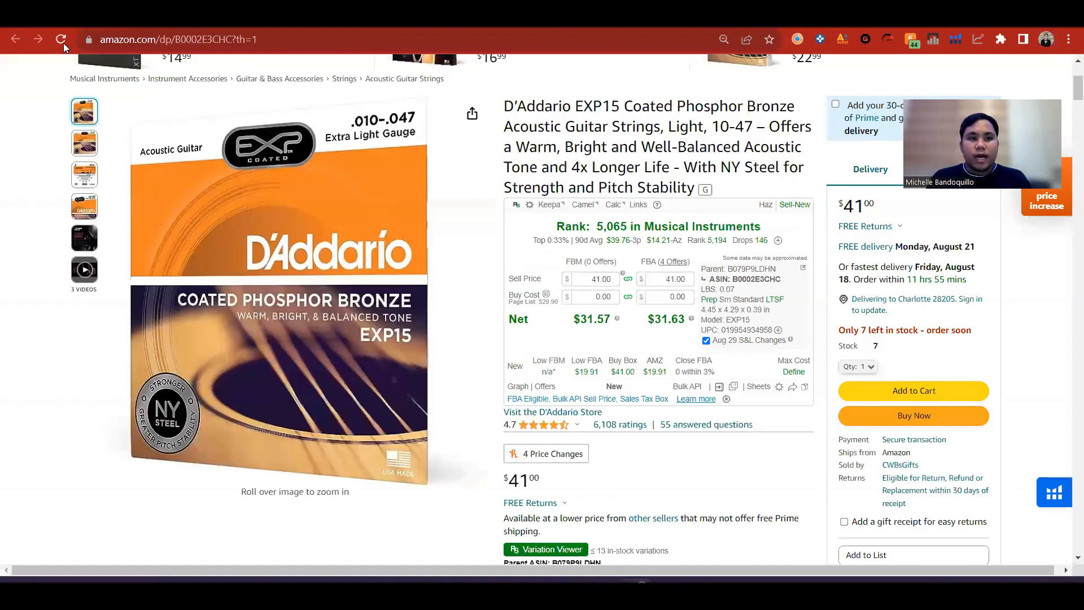
Reload the D'Addario EXP15 page so the RevSeller panel shows rank, net profit and UPC details.
{"action": "left_click", "coordinate": [60, 39]}
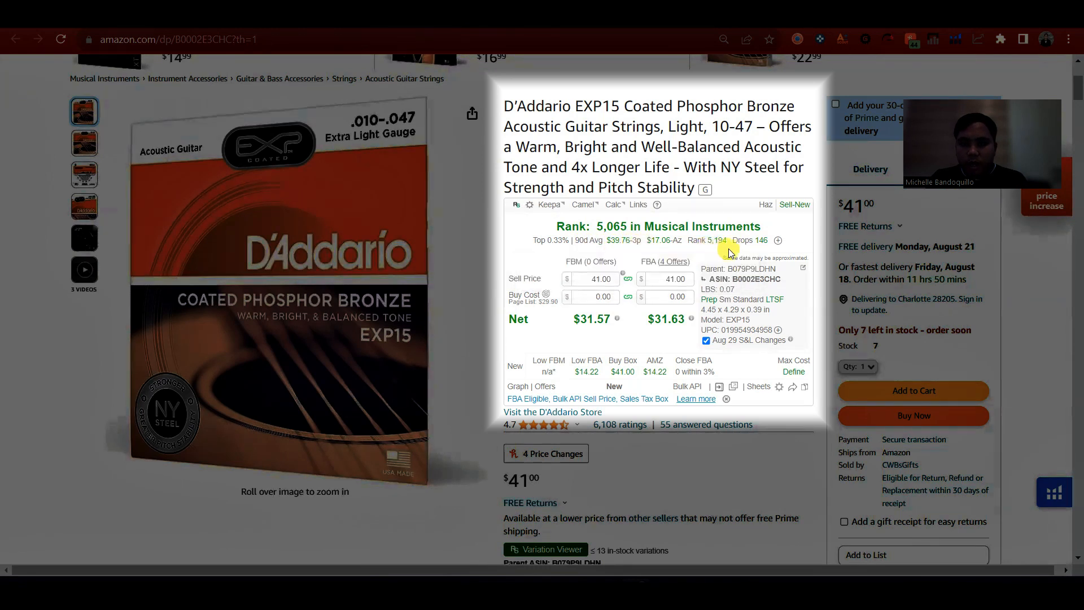
{"action": "mouse_move", "coordinate": [755, 250]}
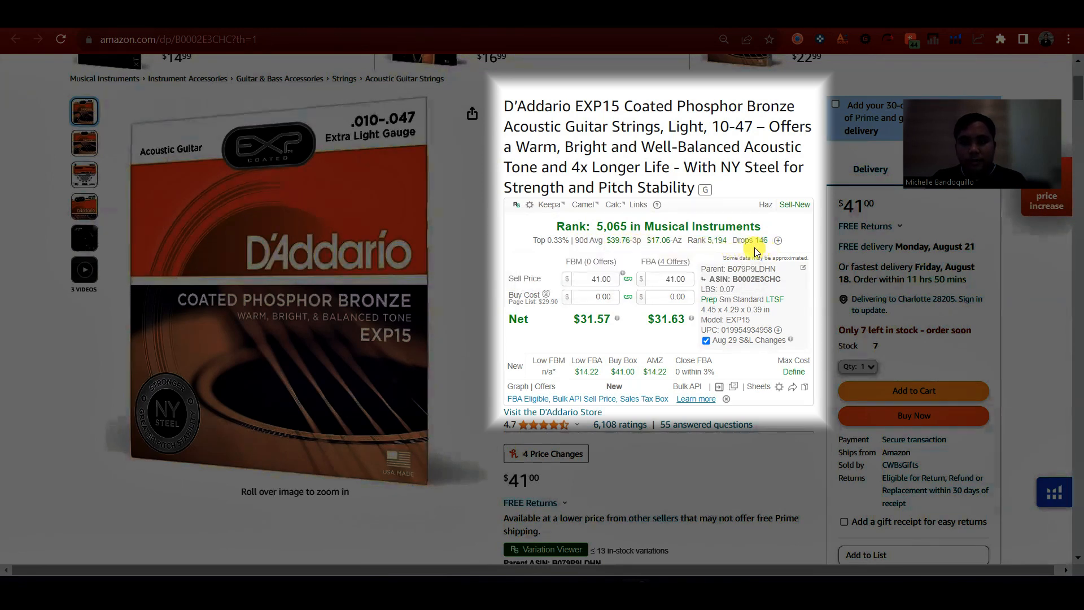
{"action": "scroll", "scroll_direction": "down", "scroll_amount": 3}
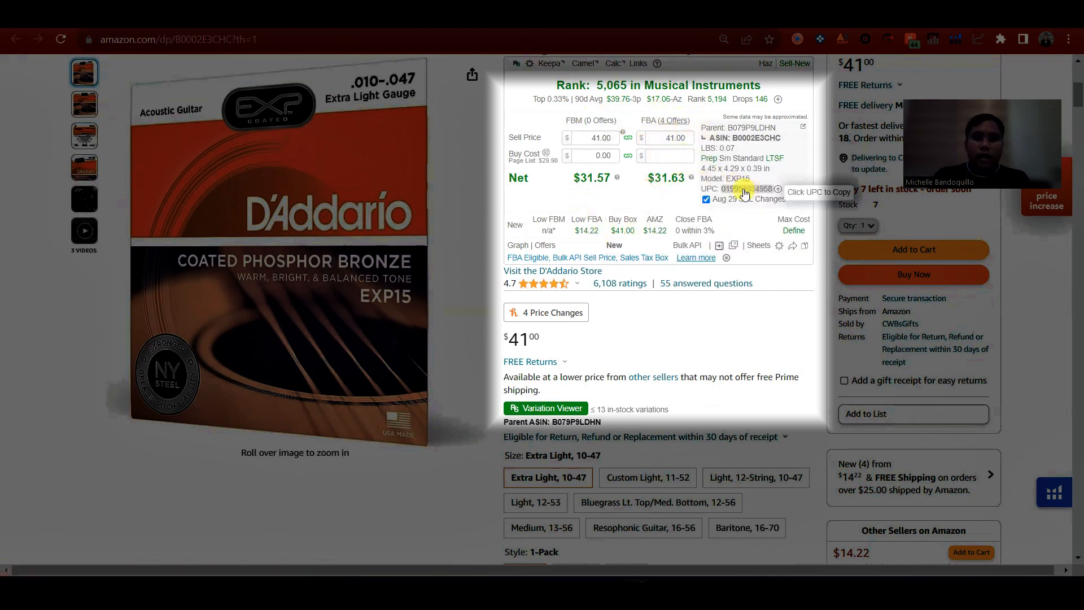
Enter a 20.00 Buy Cost, giving $11.57/$11.63 net, 58% ROI and 28% margin.
{"action": "type", "text": "20.00"}
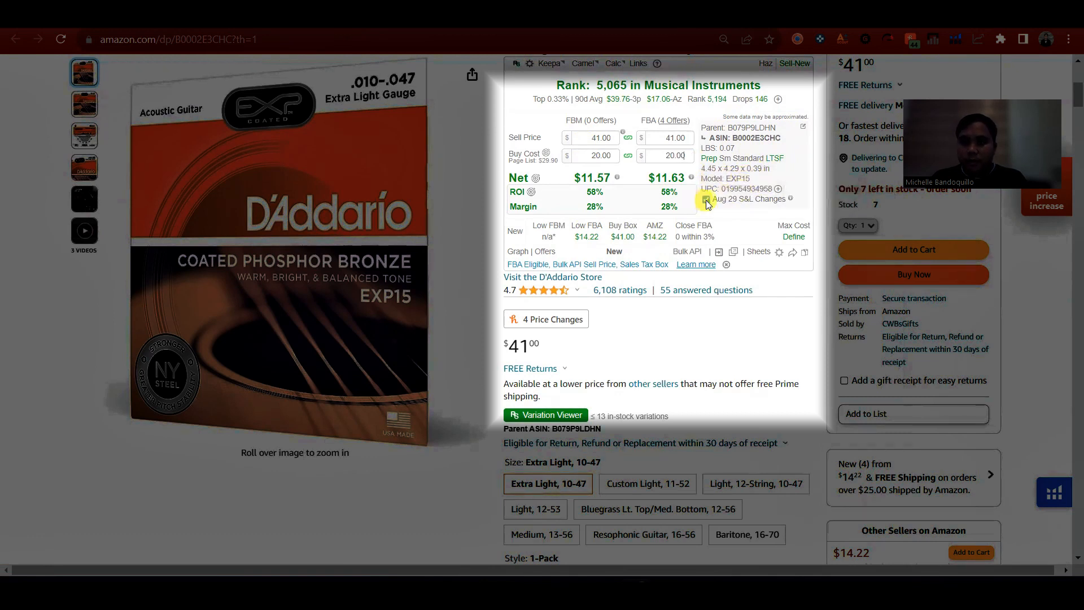
{"action": "left_click", "coordinate": [705, 200]}
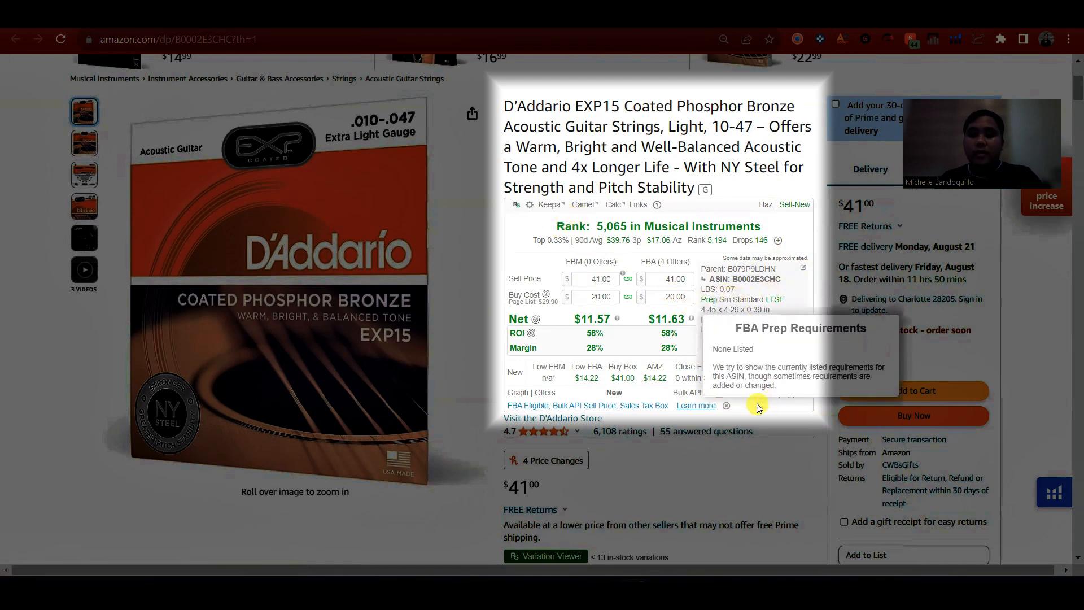
{"action": "mouse_move", "coordinate": [801, 417]}
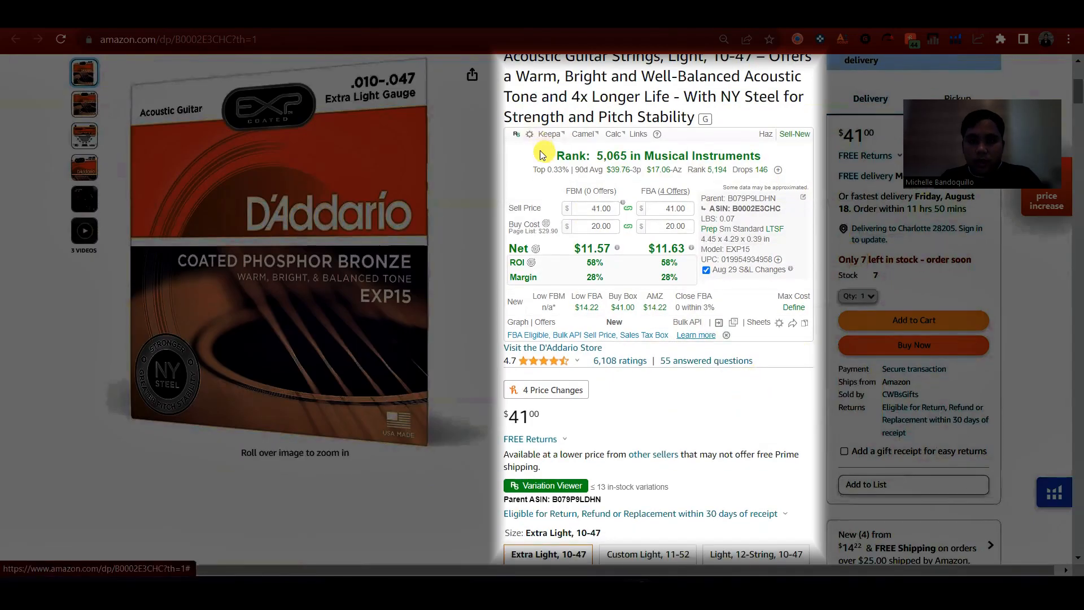
Open RevSeller Settings from the gear menu and review the costs, fees, targets and graphs sections.
{"action": "left_click", "coordinate": [530, 133]}
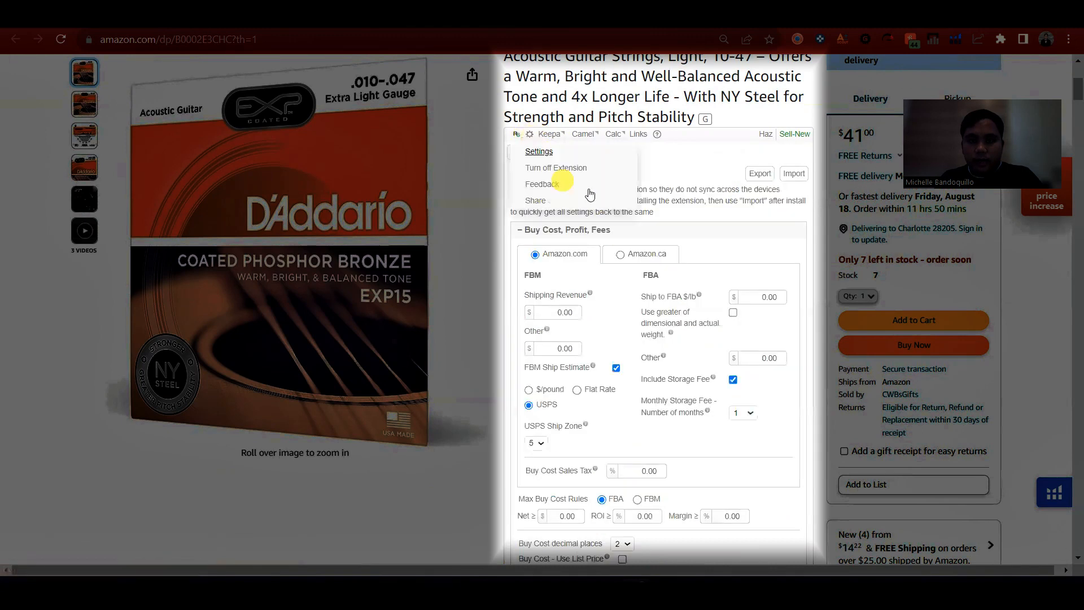
{"action": "left_click", "coordinate": [539, 151]}
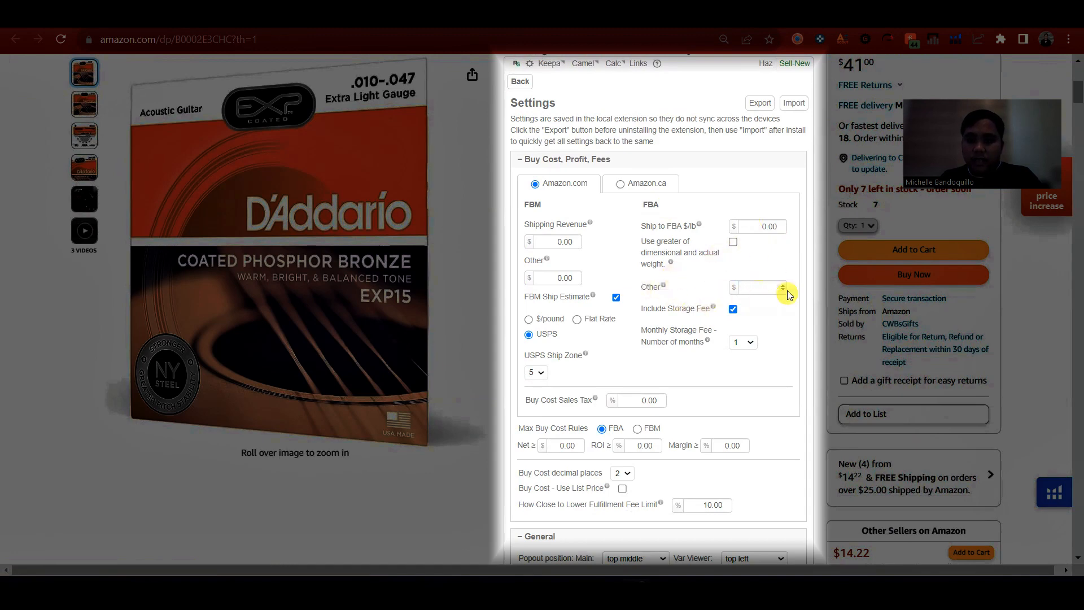
{"action": "scroll", "scroll_direction": "down", "scroll_amount": 3}
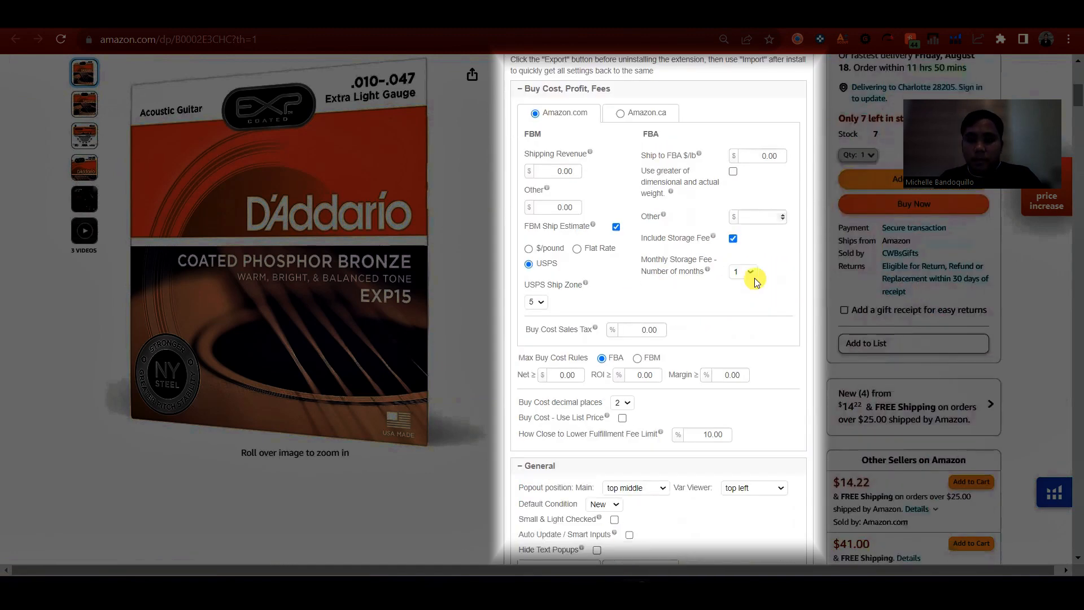
{"action": "scroll", "scroll_direction": "down", "scroll_amount": 3}
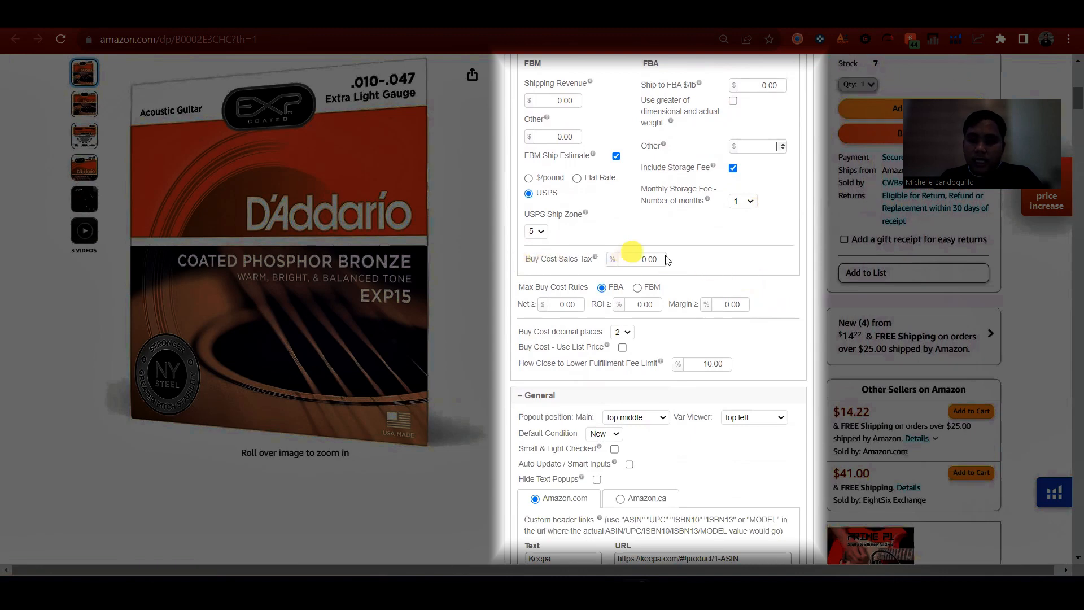
{"action": "scroll", "scroll_direction": "down", "scroll_amount": 3}
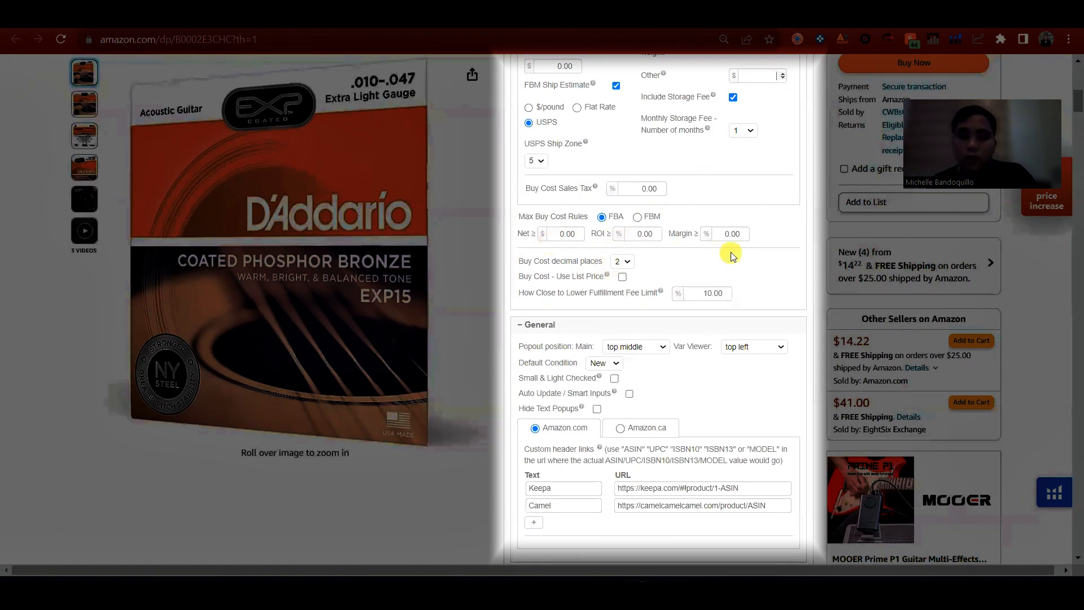
{"action": "mouse_move", "coordinate": [786, 254]}
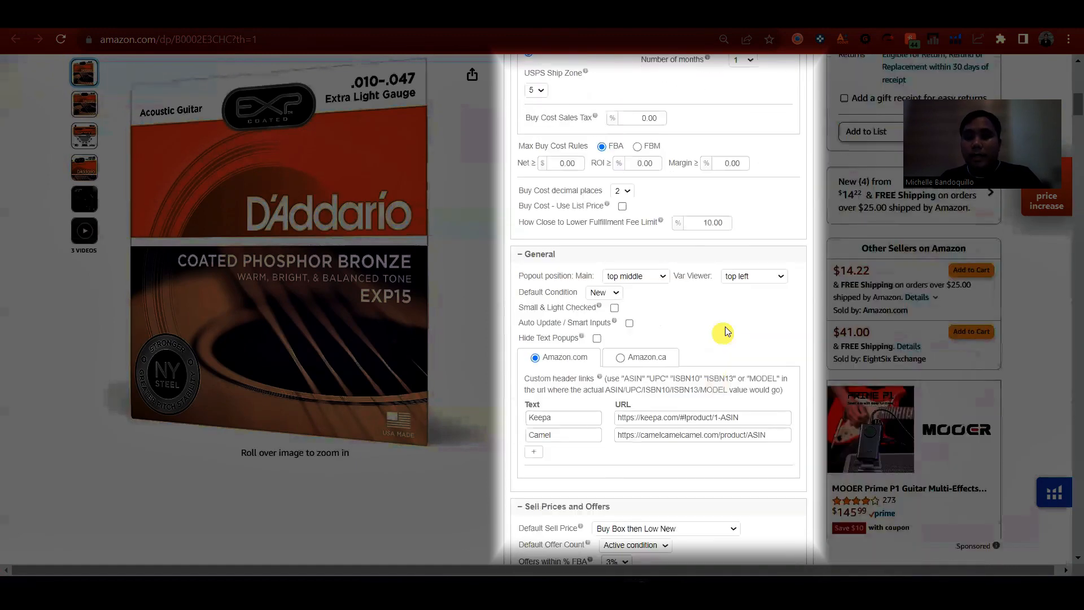
{"action": "scroll", "scroll_direction": "down", "scroll_amount": 3}
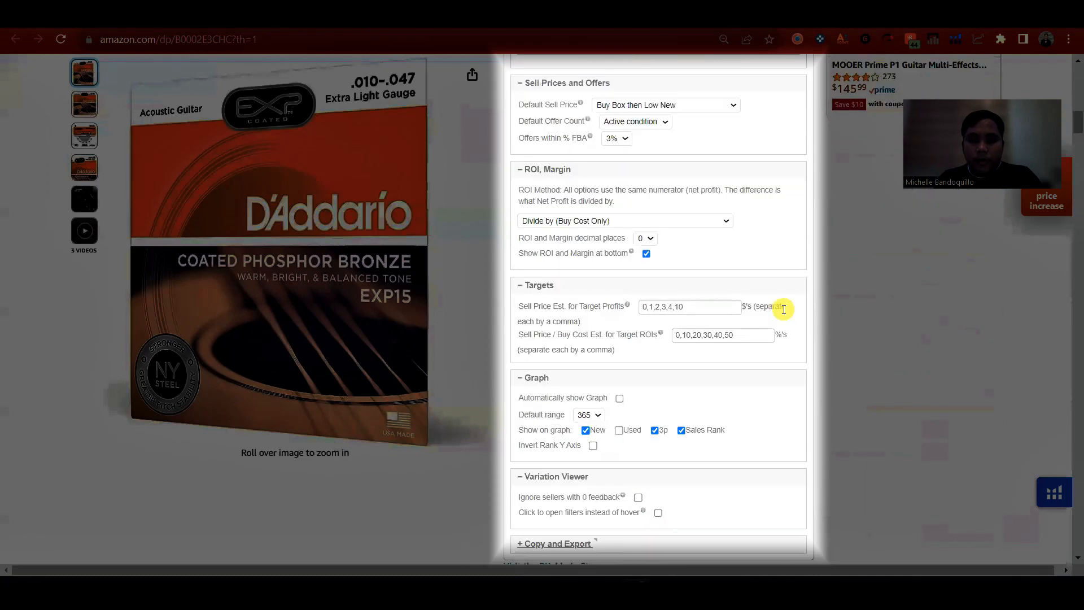
{"action": "scroll", "scroll_direction": "down", "scroll_amount": 3}
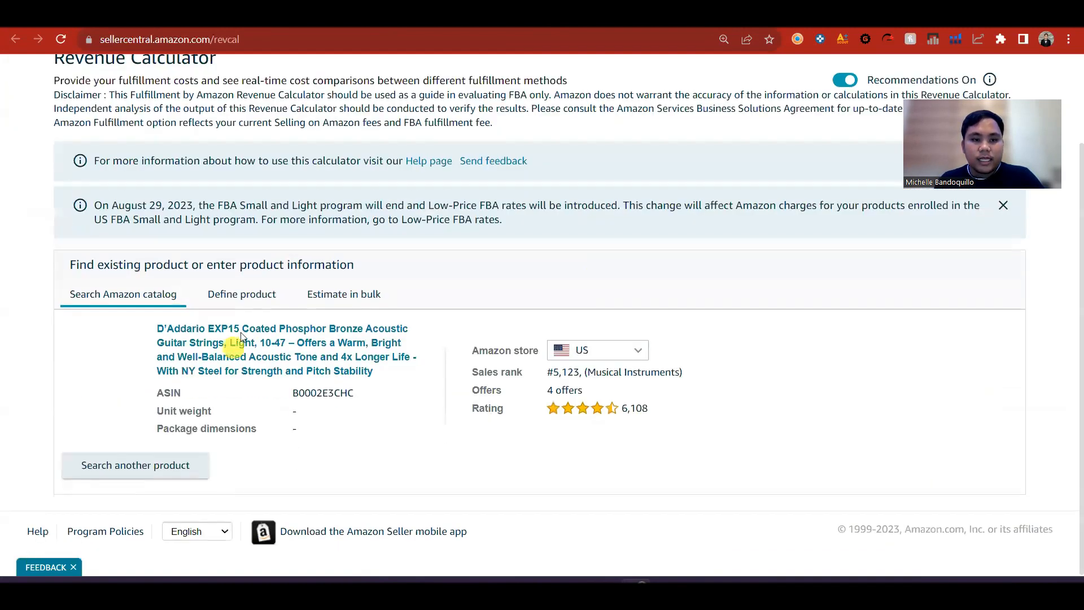
Review the D'Addario EXP15 rank, offers and rating in the Seller Central Revenue Calculator.
{"action": "scroll", "scroll_direction": "down", "scroll_amount": 3}
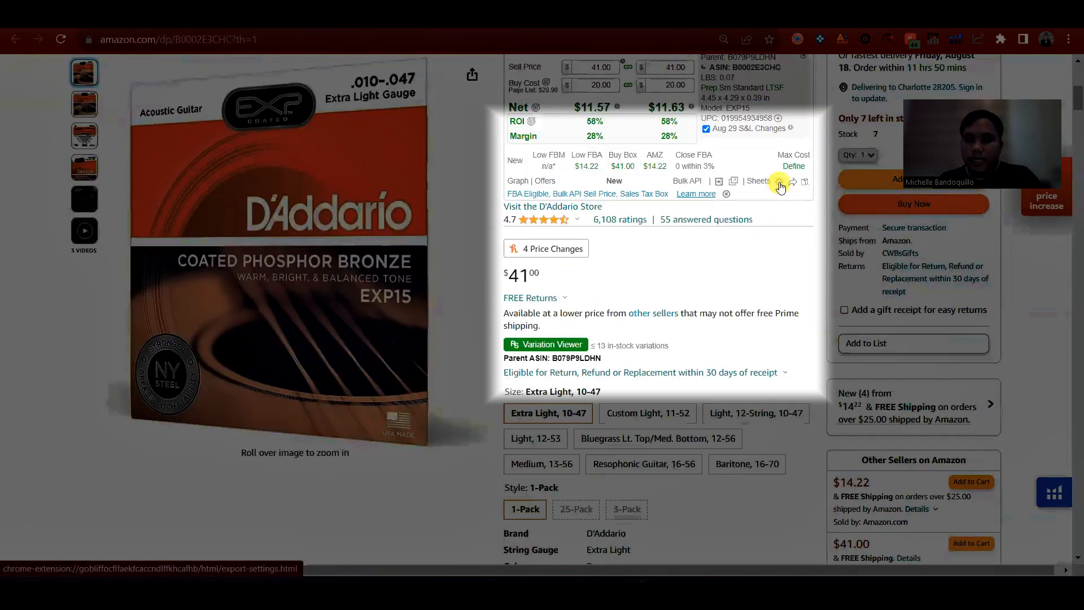
{"action": "mouse_move", "coordinate": [781, 183]}
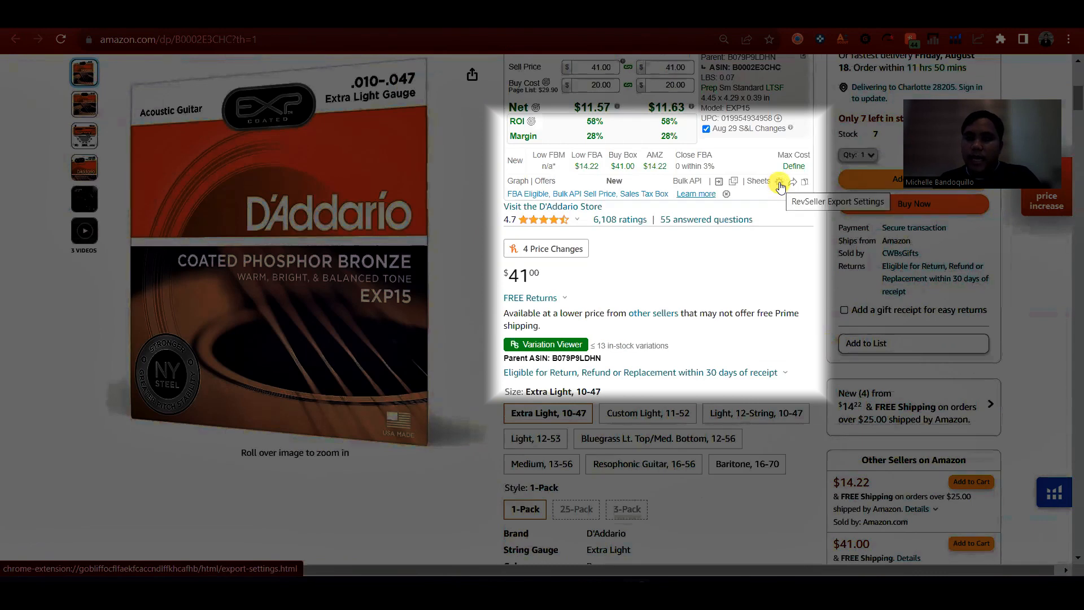